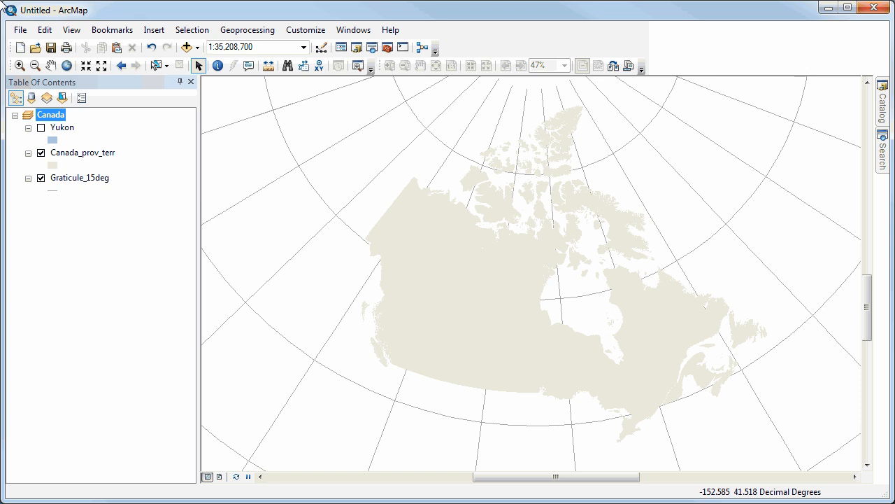
Step: Set the Canada data frame to Canada Albers Equal Area Conic, suppressing session mismatch warnings
right_click(50, 114)
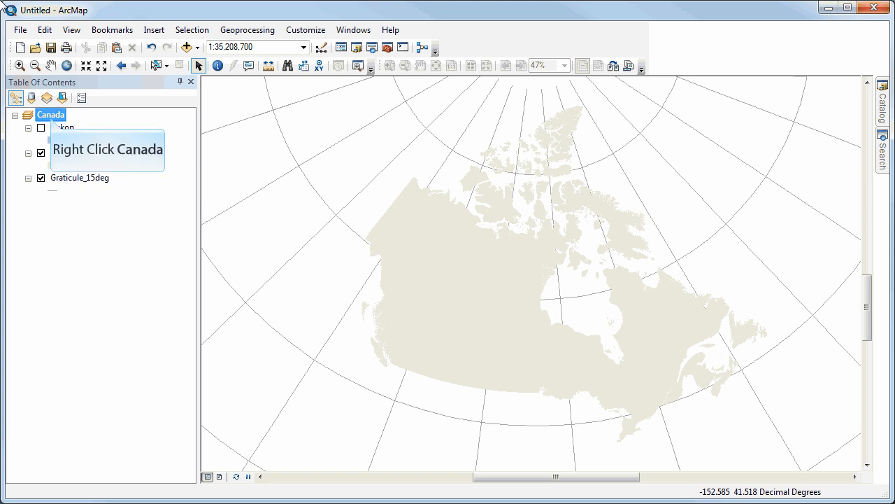
mouse_move(24, 14)
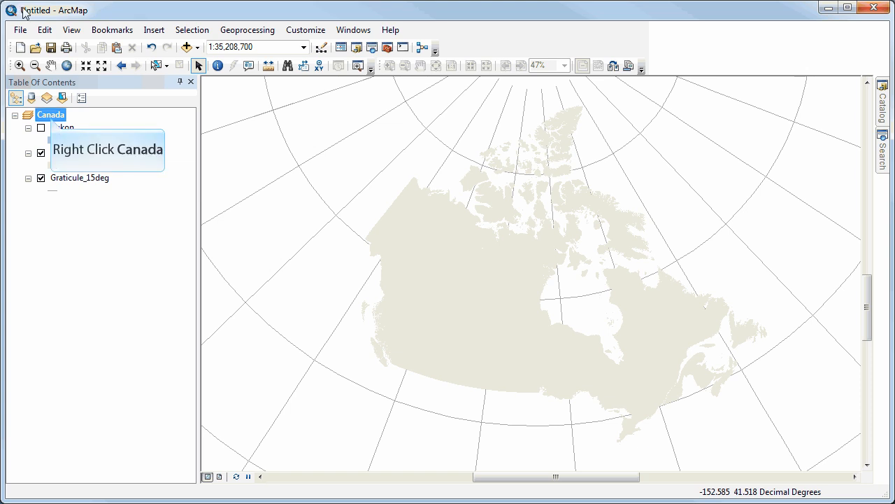
right_click(51, 114)
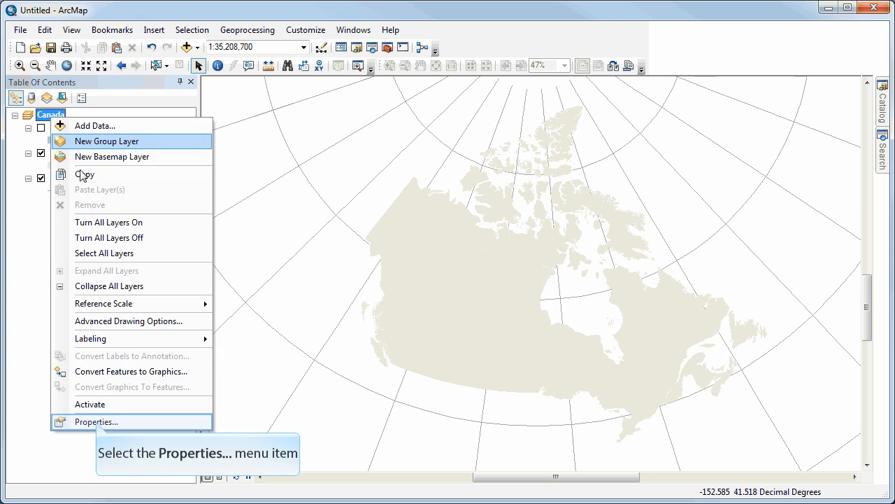
click(95, 422)
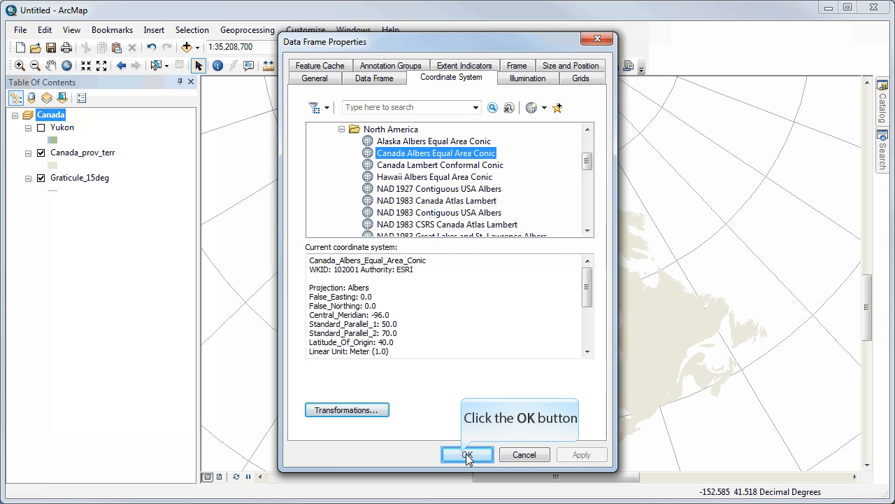
click(468, 454)
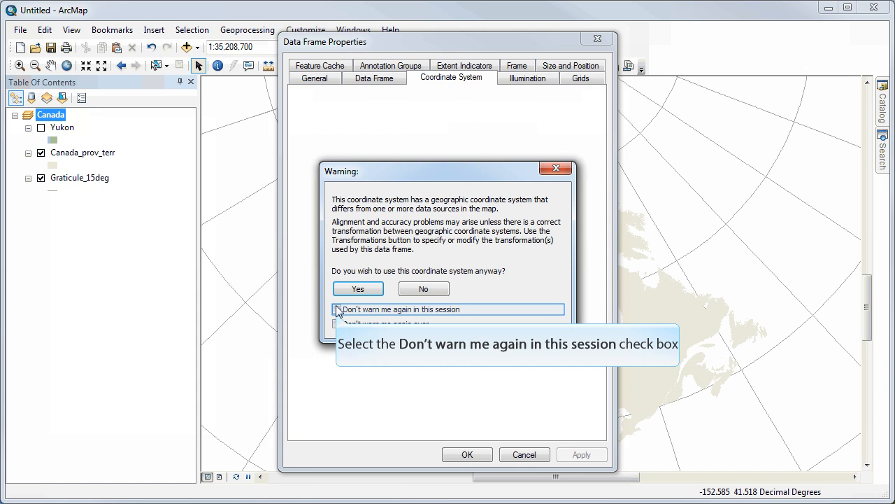
click(337, 308)
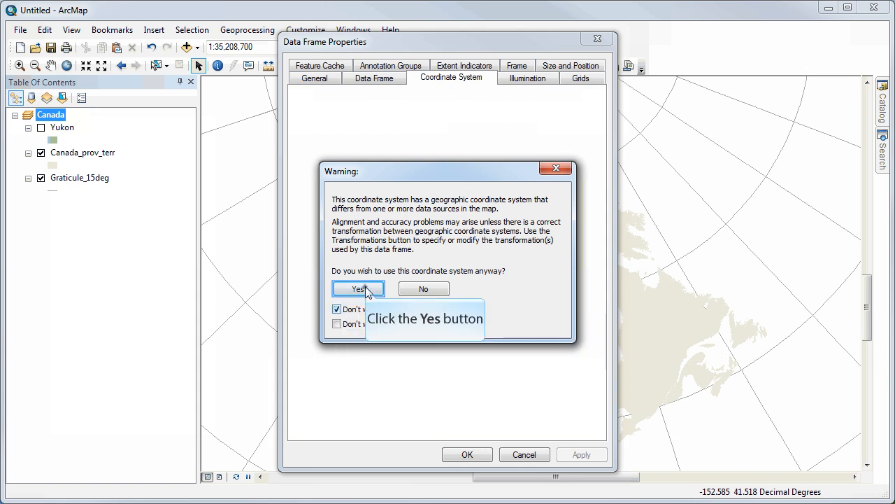
Step: Accept the Albers projection, turn on the Yukon layer and hide Canada_prov_terr
click(358, 289)
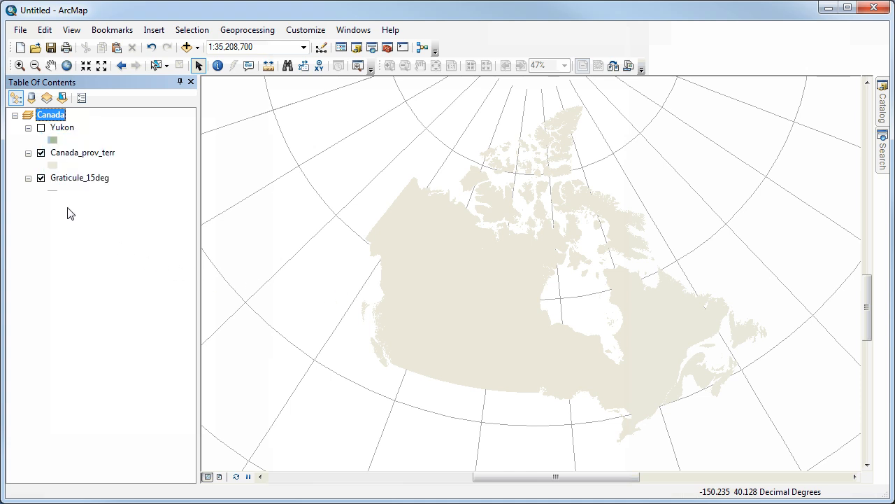
click(41, 127)
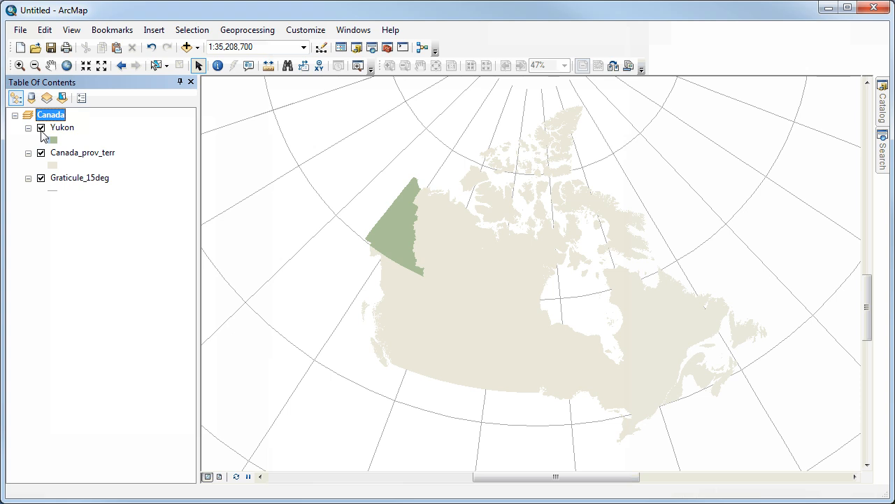
mouse_move(83, 153)
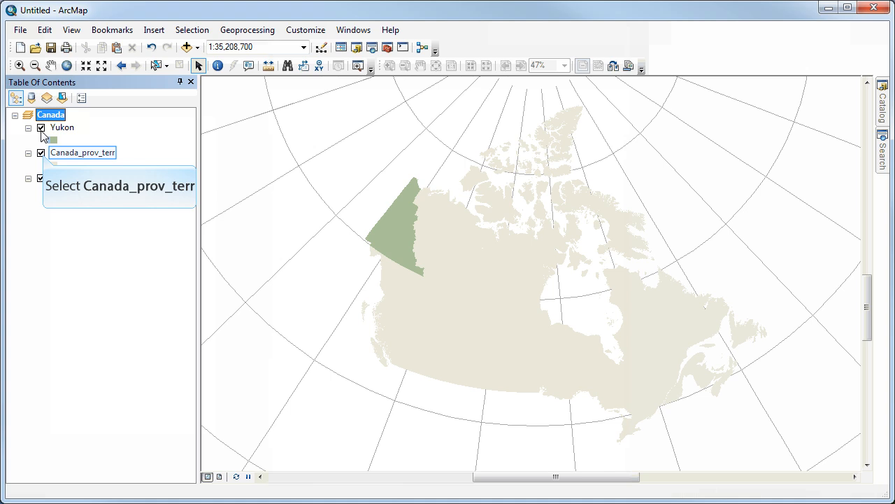
click(41, 152)
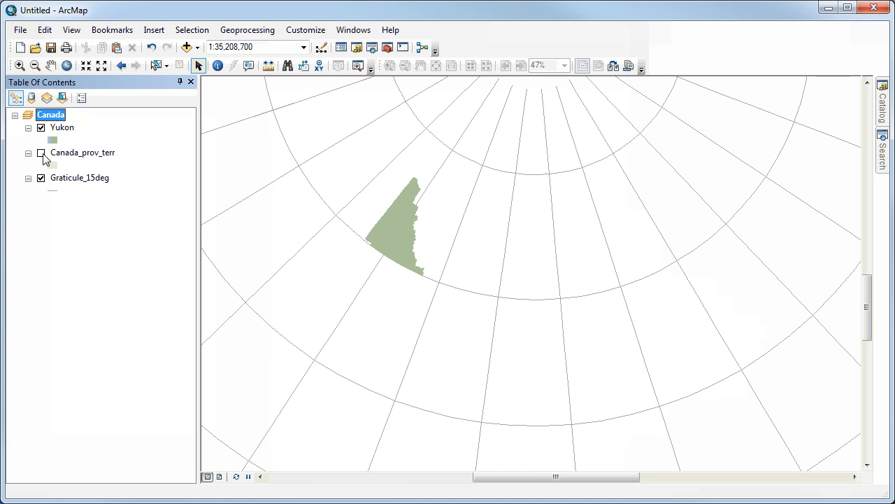
mouse_move(62, 128)
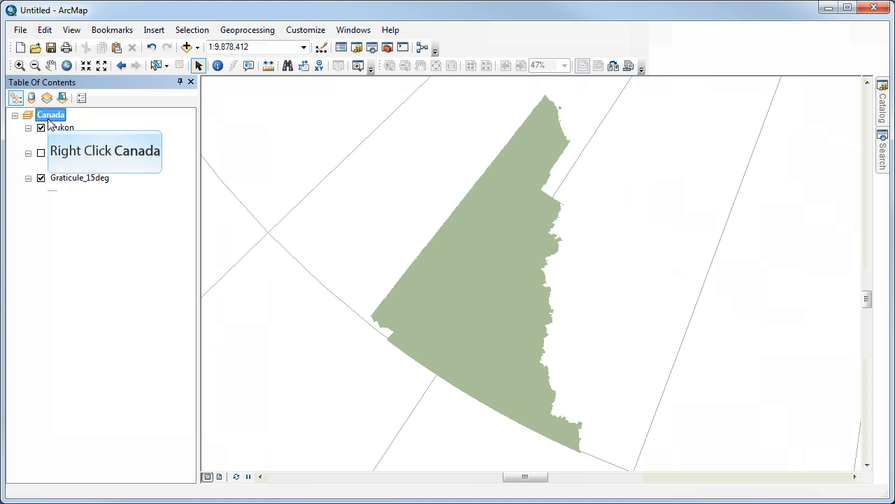
Step: Copy and modify Canada Albers Equal Area Conic as Canada_Albers_Equal_Area_Conic_Yukon
right_click(51, 114)
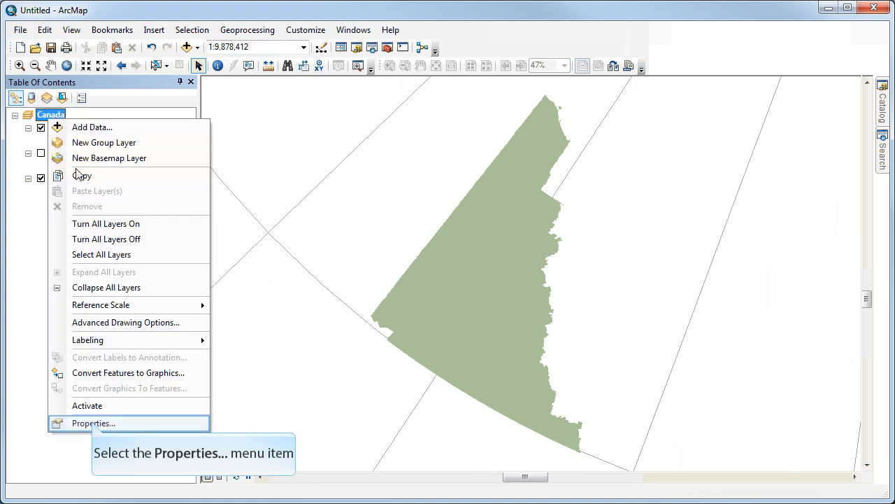
click(93, 422)
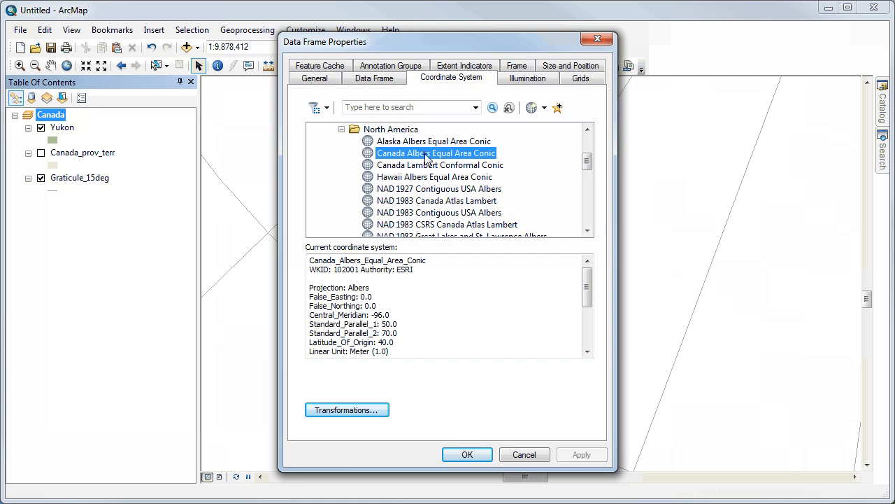
right_click(436, 152)
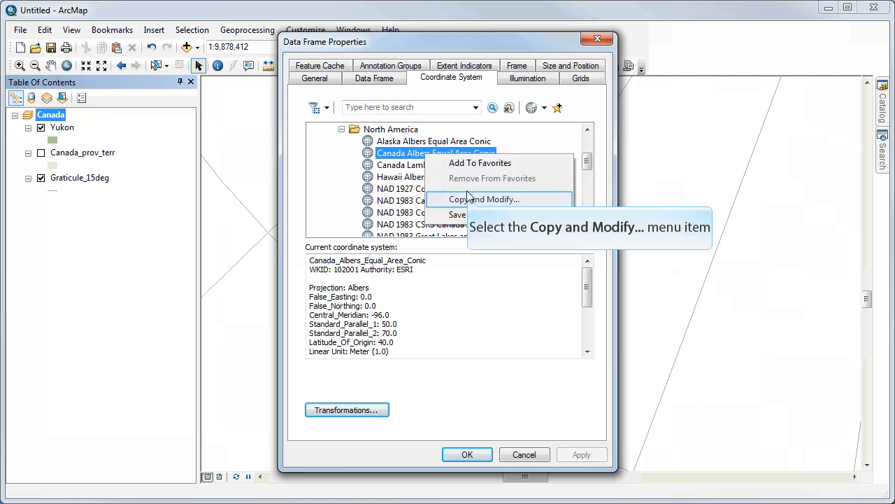
click(484, 199)
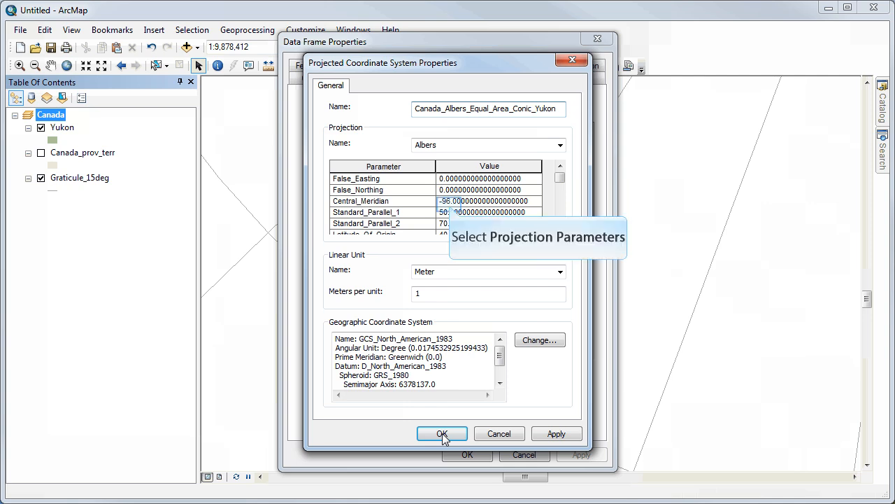
mouse_move(447, 420)
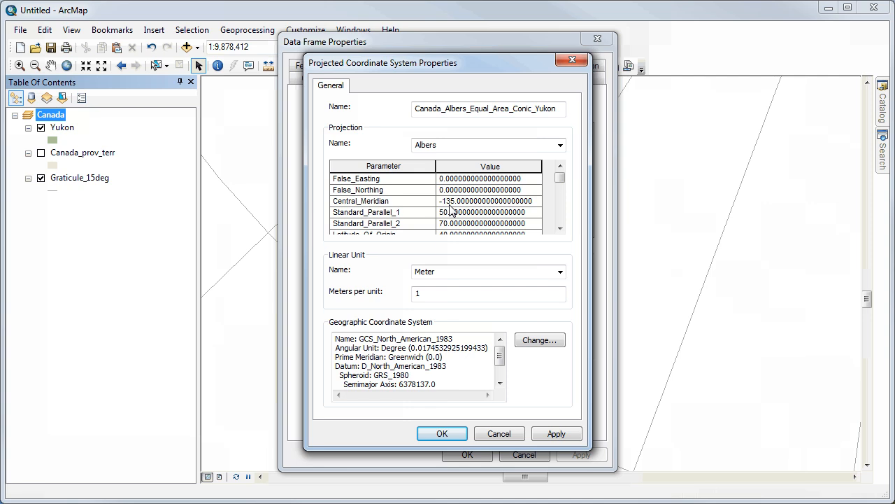
mouse_move(455, 212)
text(66)
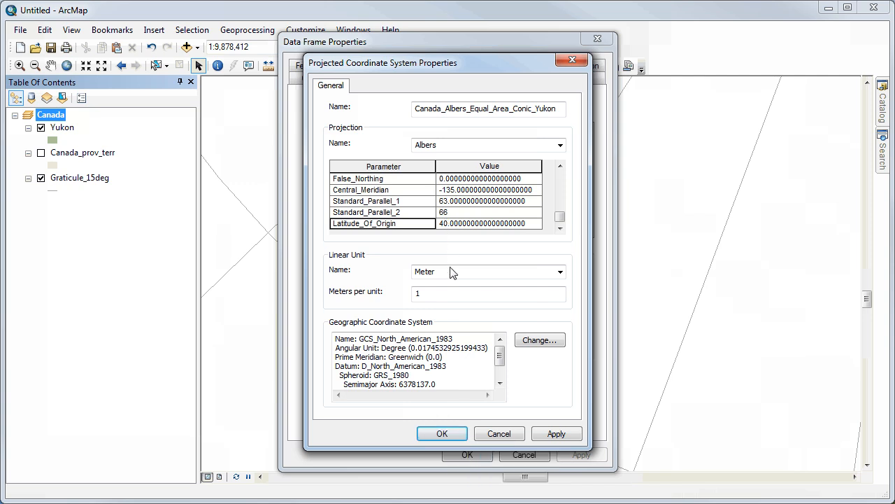
Step: Save the Yukon projection with central meridian -135 and standard parallels 63 and 66
click(441, 433)
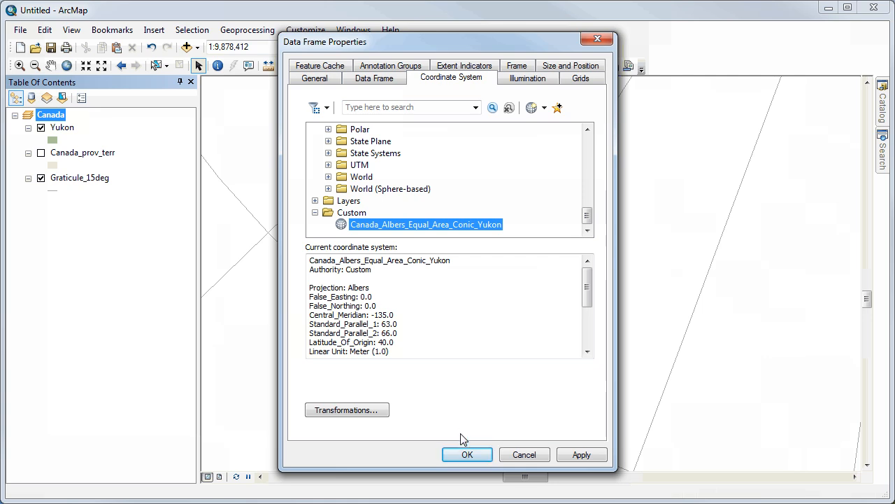
Step: Apply Canada_Albers_Equal_Area_Conic_Yukon to the data frame so Yukon displays upright
click(467, 454)
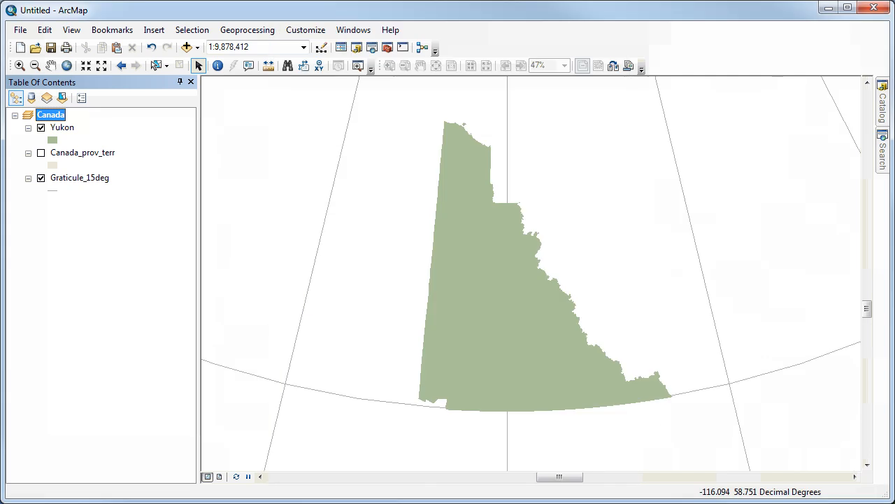